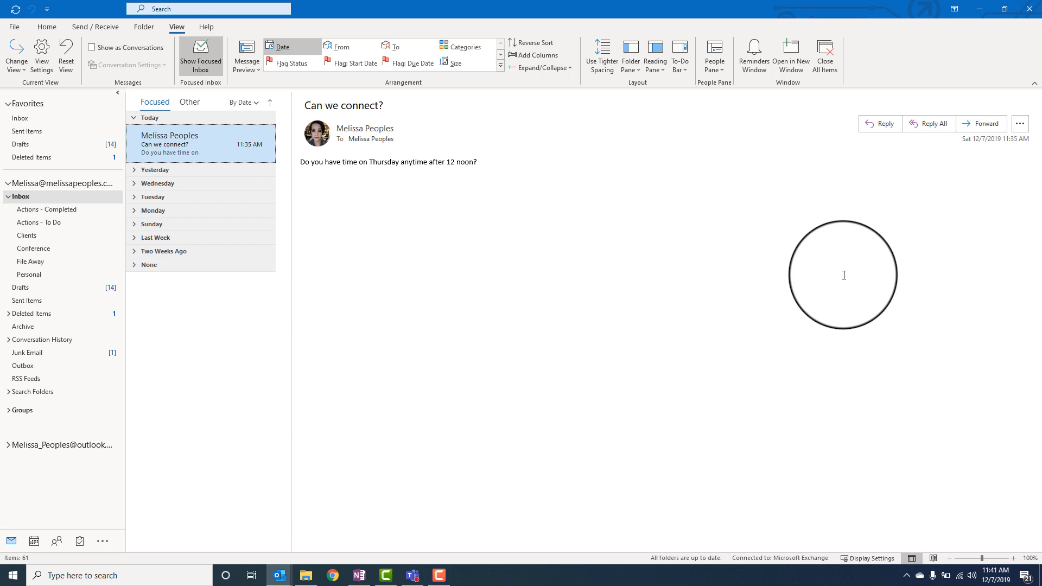
{"action": "mouse_move", "coordinate": [815, 280]}
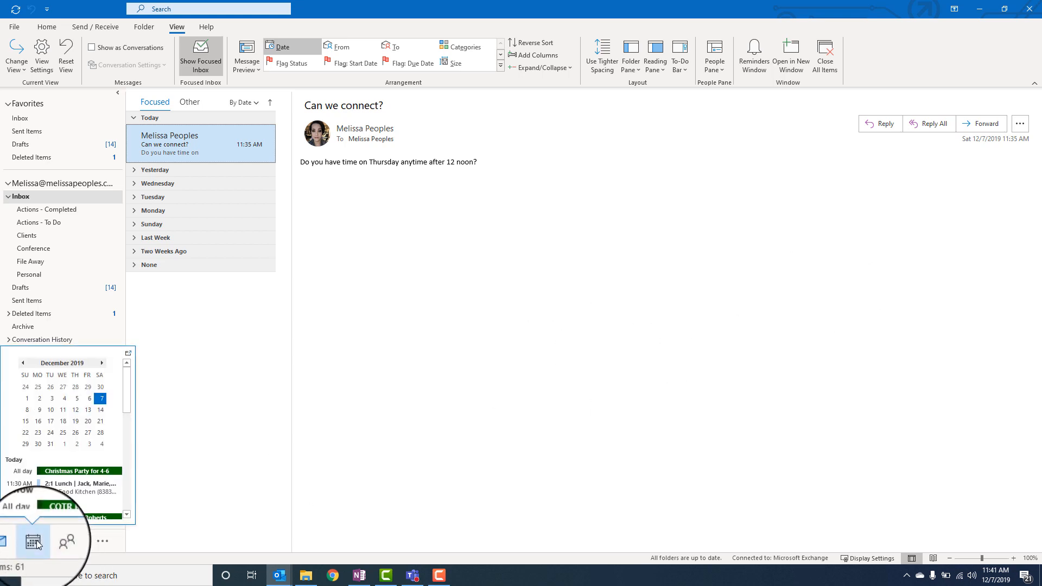
Pin the December month calendar as a To-Do Bar panel beside the inbox.
{"action": "left_click", "coordinate": [34, 541]}
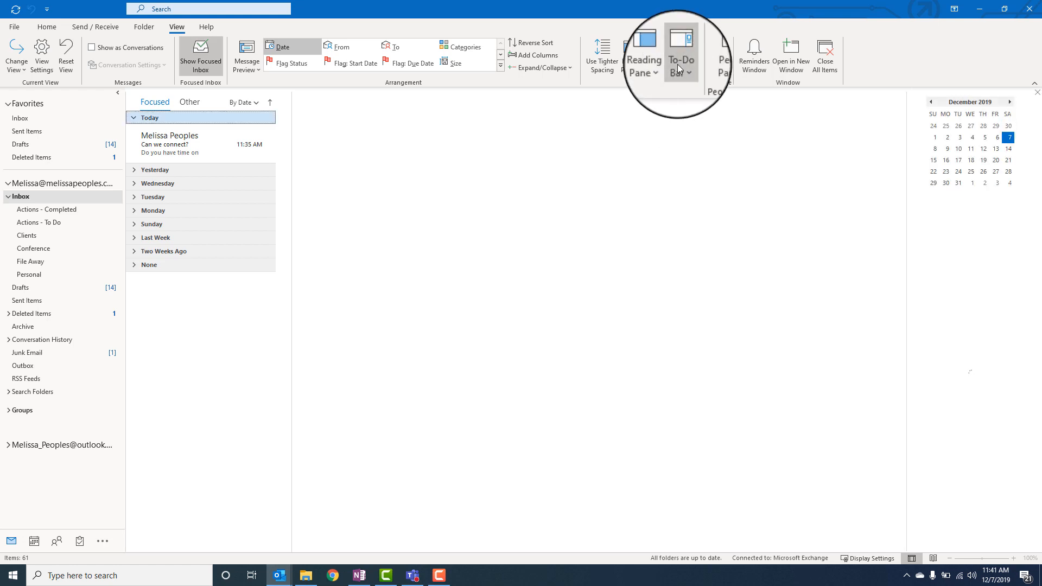
Show upcoming appointments and flagged tasks in the To-Do Bar under the calendar.
{"action": "left_click", "coordinate": [682, 54]}
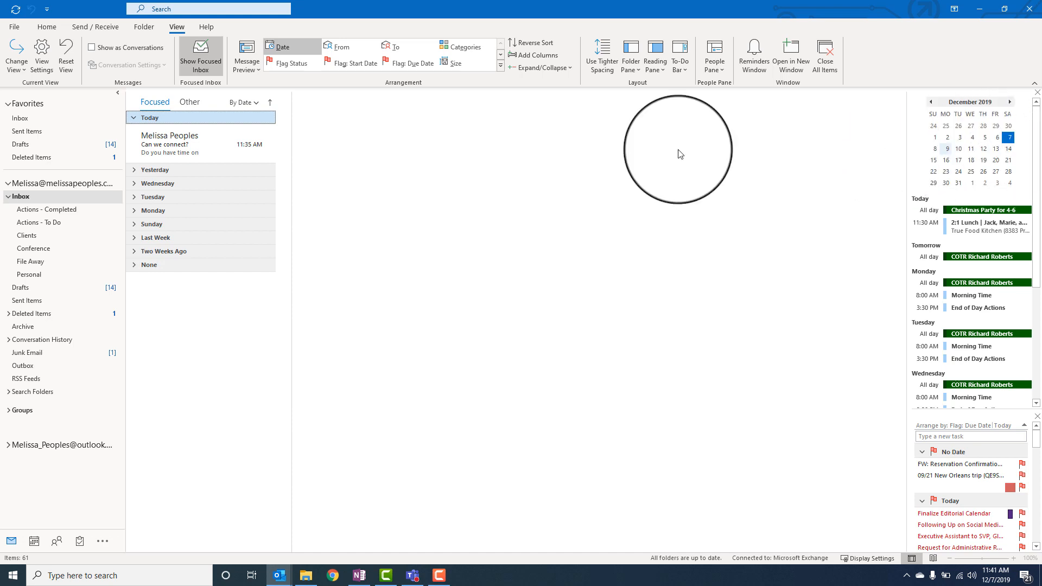
Reopen the 'Can we connect?' email and page the side calendar from February back to January 2020.
{"action": "left_click", "coordinate": [184, 143]}
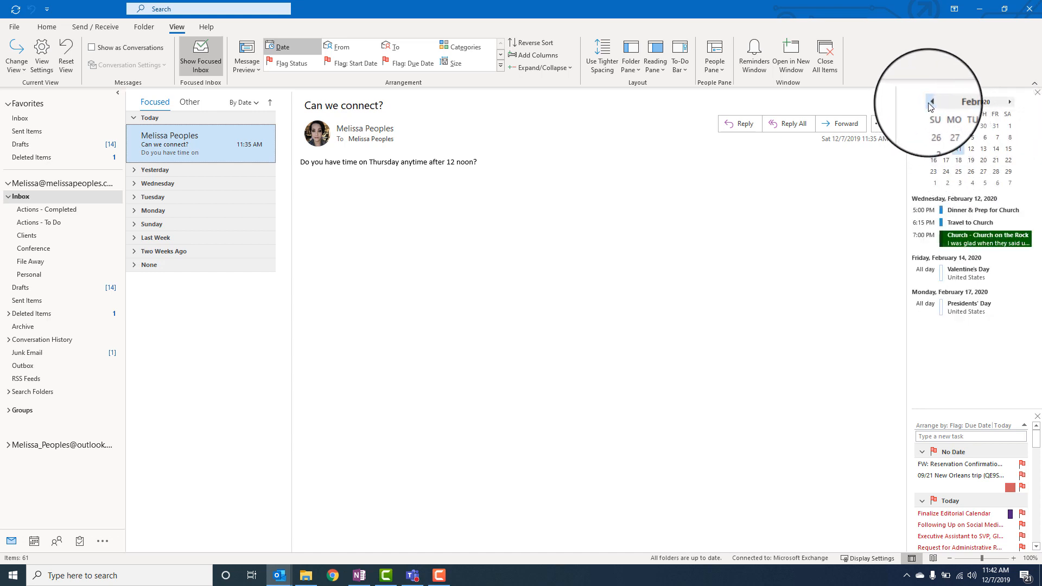
{"action": "left_click", "coordinate": [934, 102]}
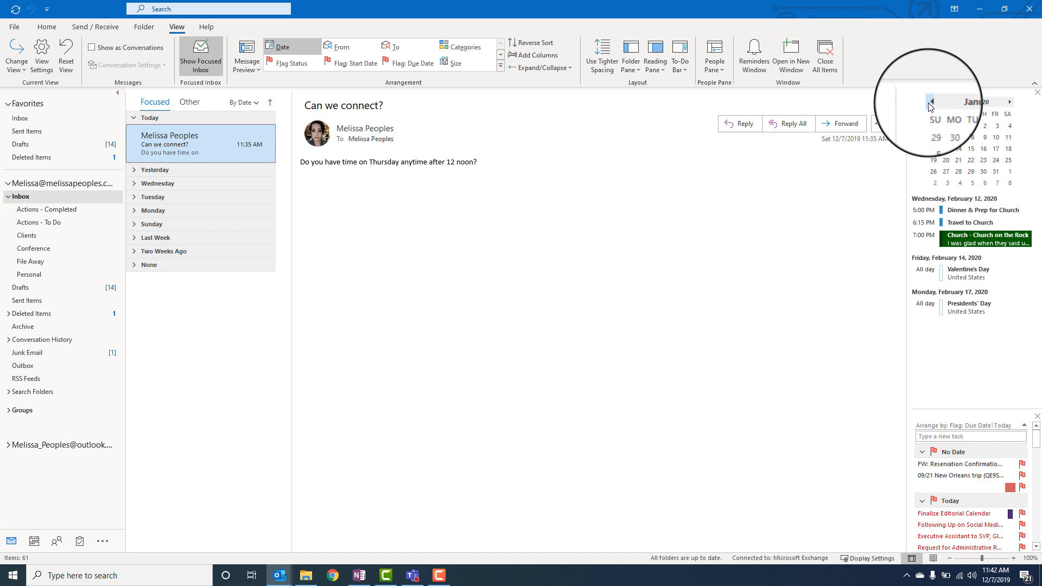